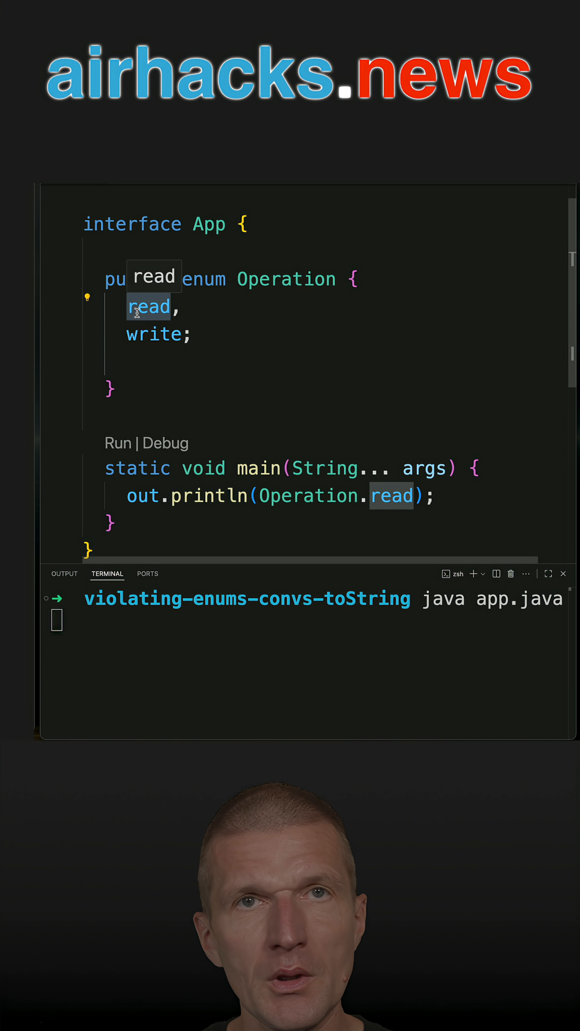
mouse_move(160, 360)
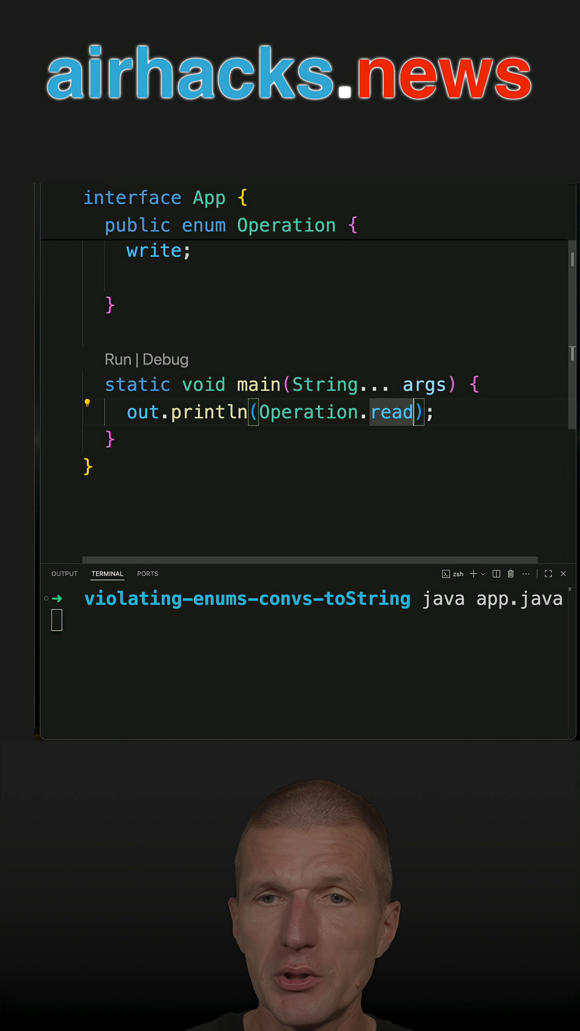
Step: Print Operation.read.name() in main so the app outputs "read", then move into the enum body
type(".name()")
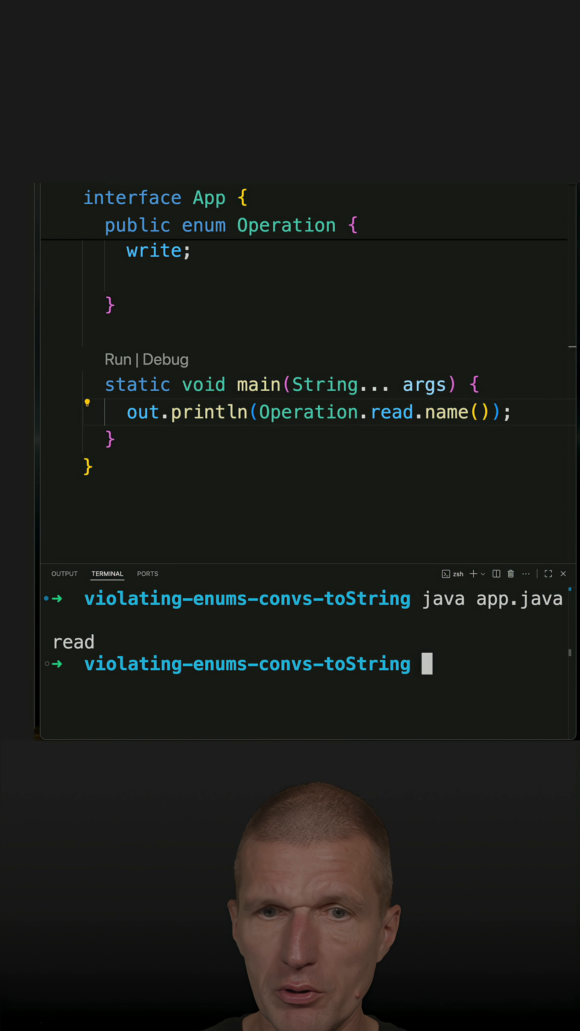
double_click(73, 641)
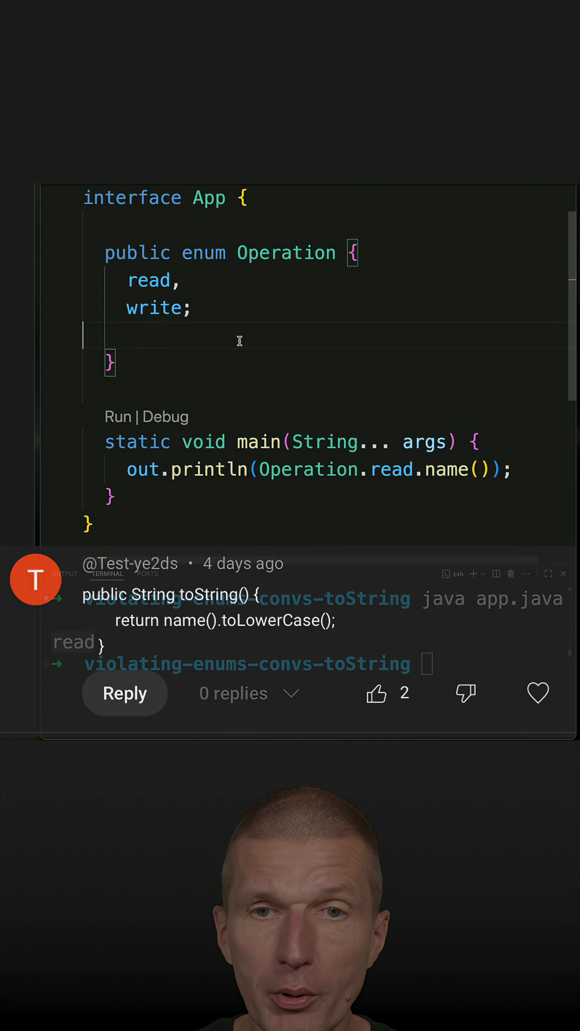
Step: Add public String toString(){ return this.name().toLowerCase(); } inside the Operation enum
type("p")
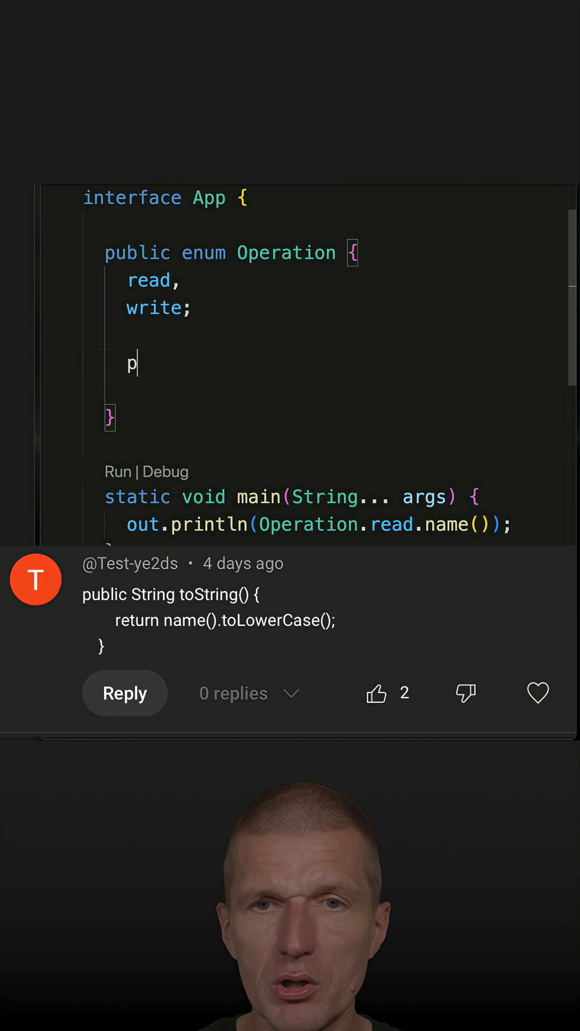
type("ublic String toS")
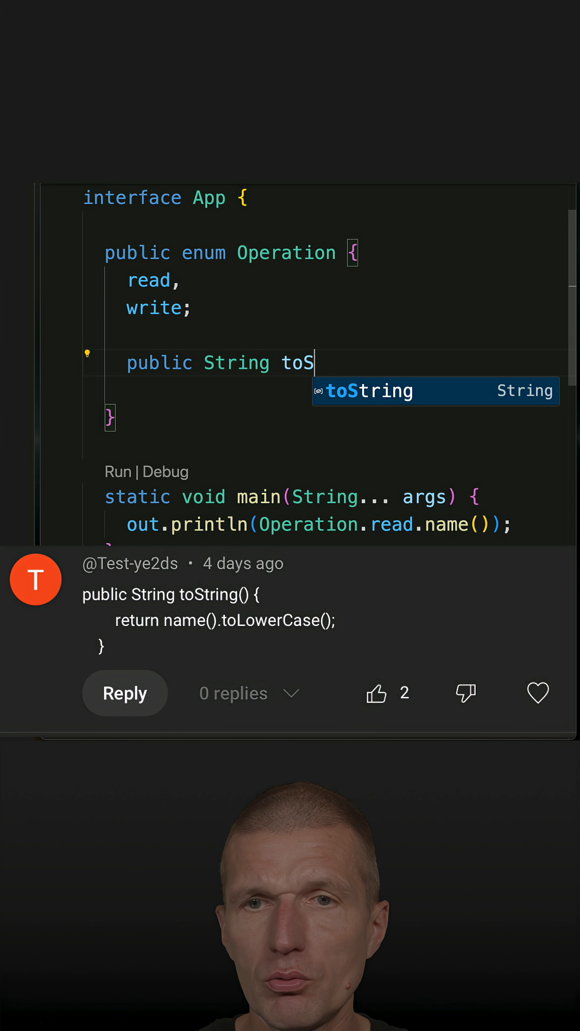
type("tring")
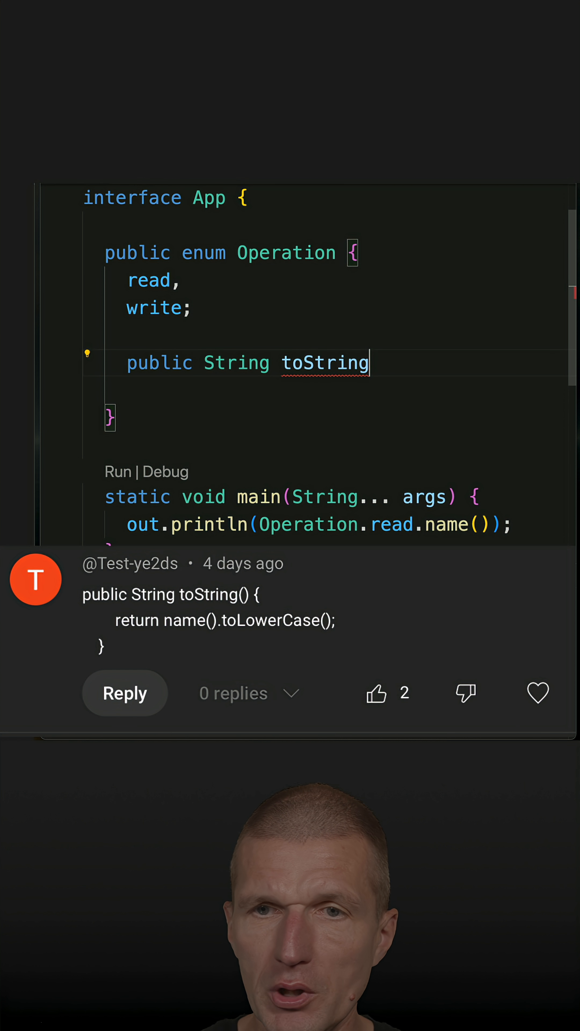
type("(){")
type("return this.")
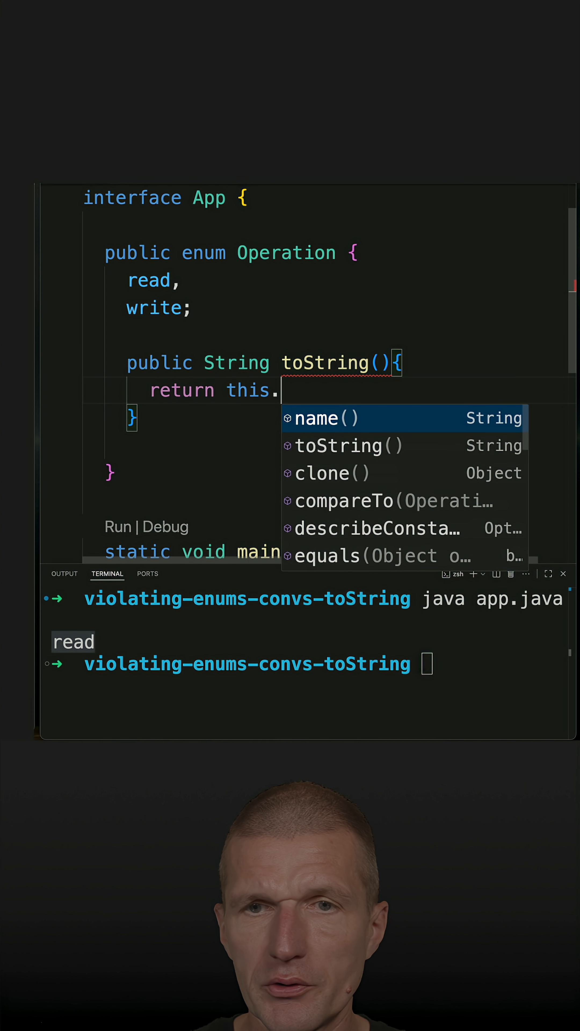
type("name().toLowerCase();")
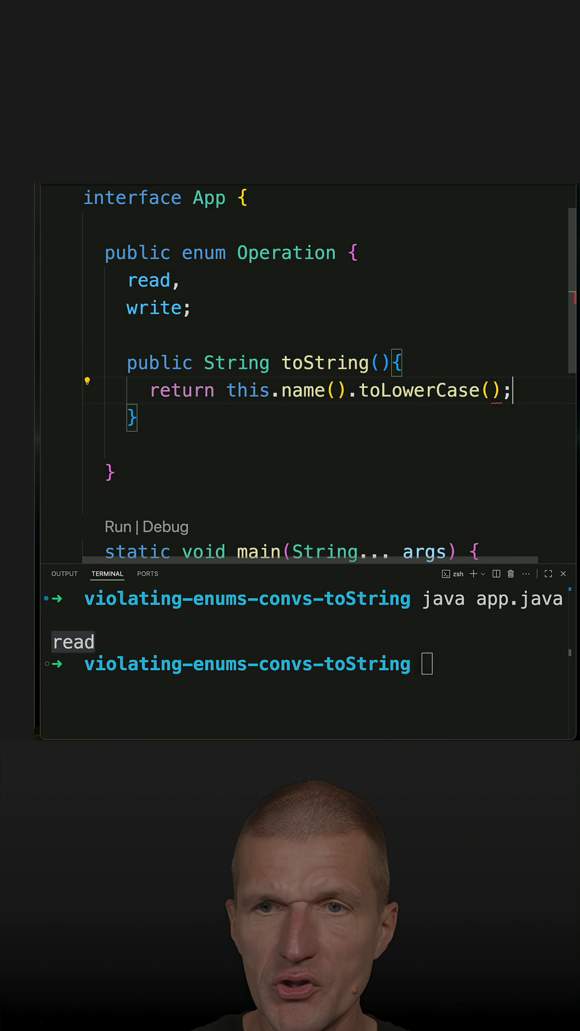
double_click(150, 280)
type("READ_,")
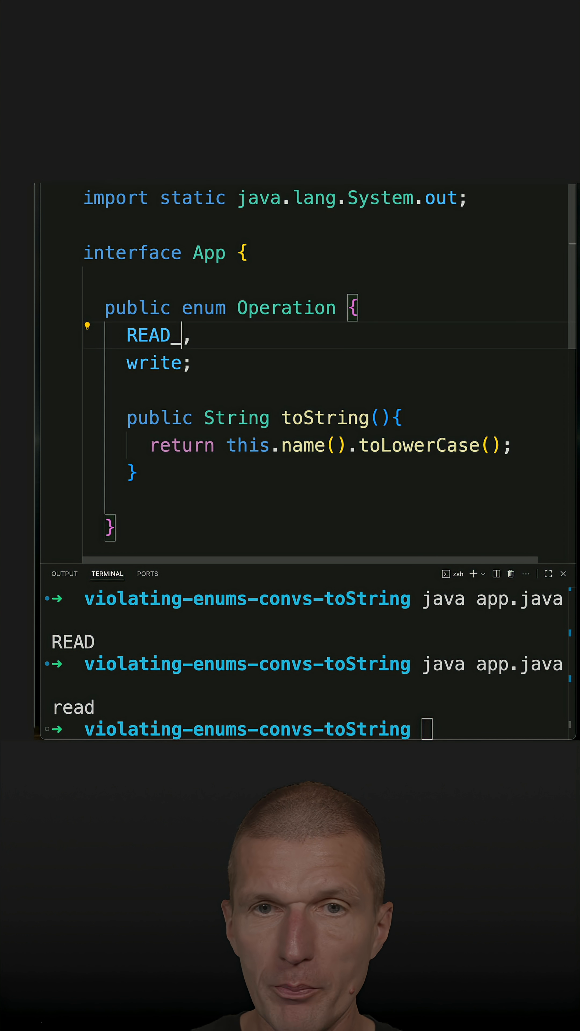
Step: Rename the first enum constant from READ_ to READ_FILE
type("FILE")
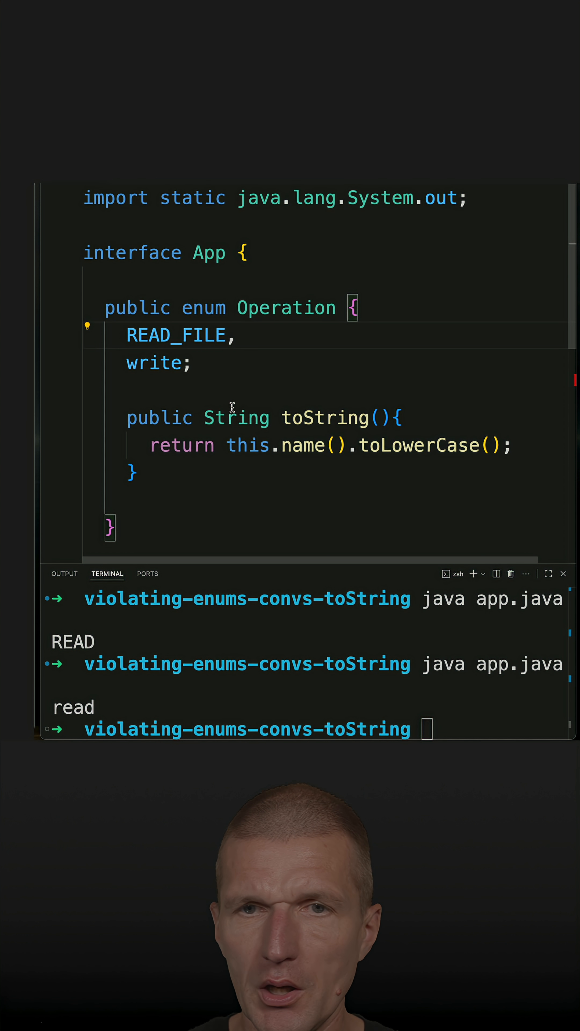